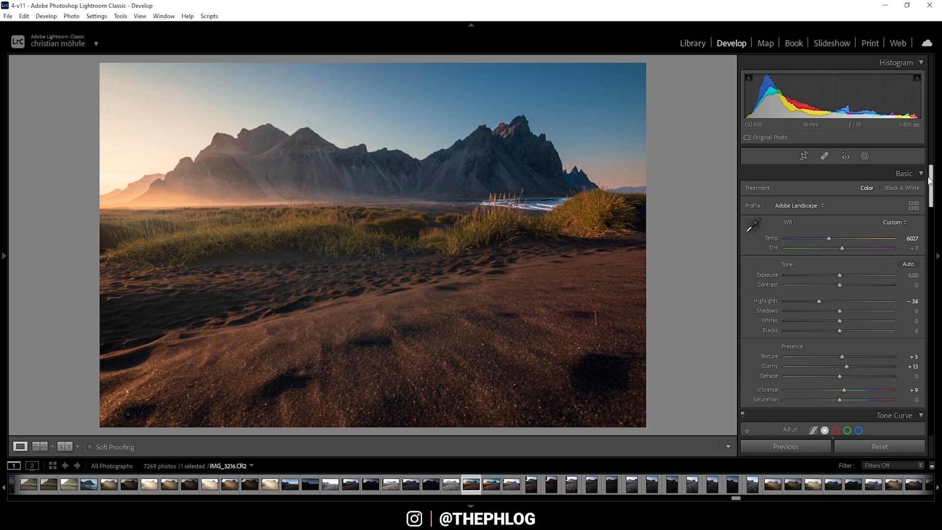
mouse_move(761, 254)
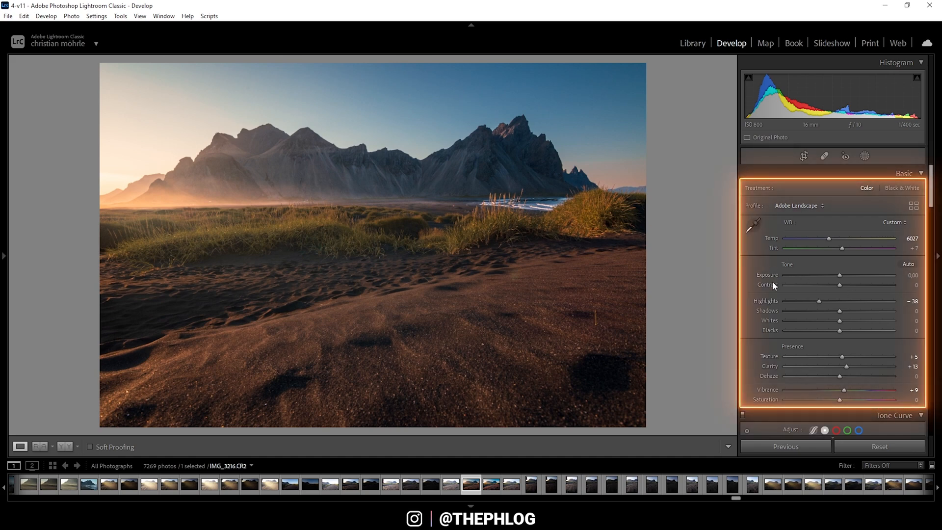
mouse_move(853, 209)
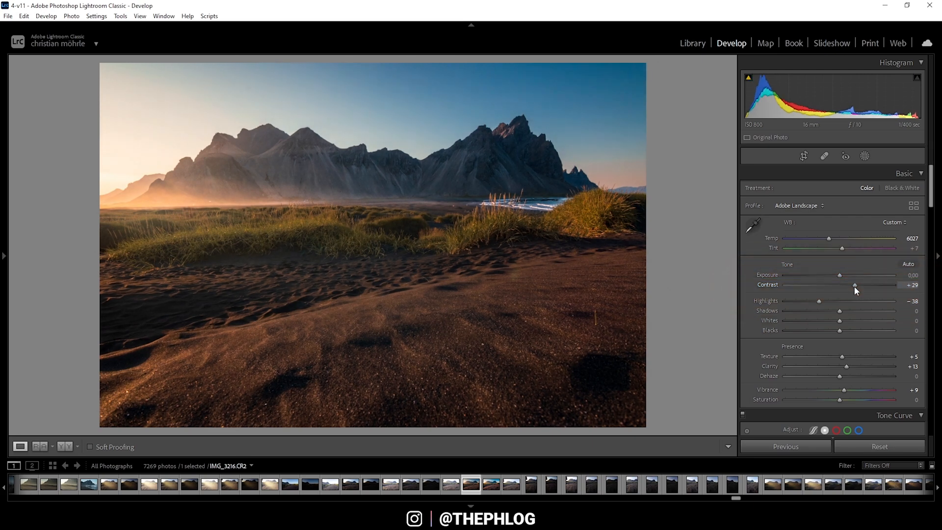
mouse_move(848, 268)
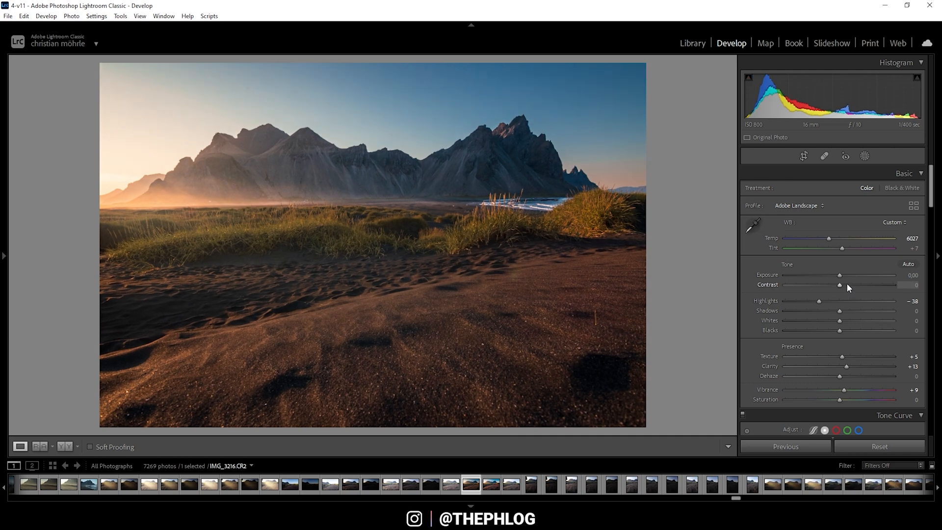
mouse_move(866, 282)
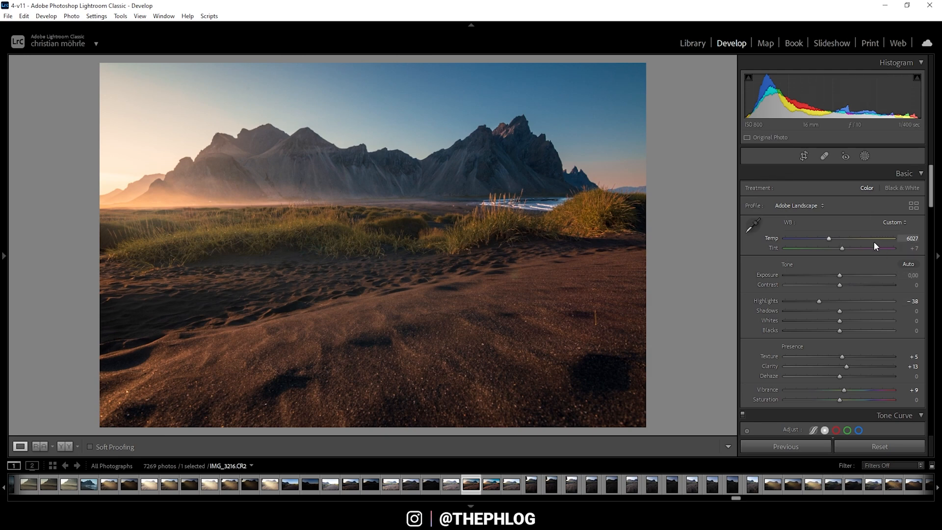
mouse_move(876, 250)
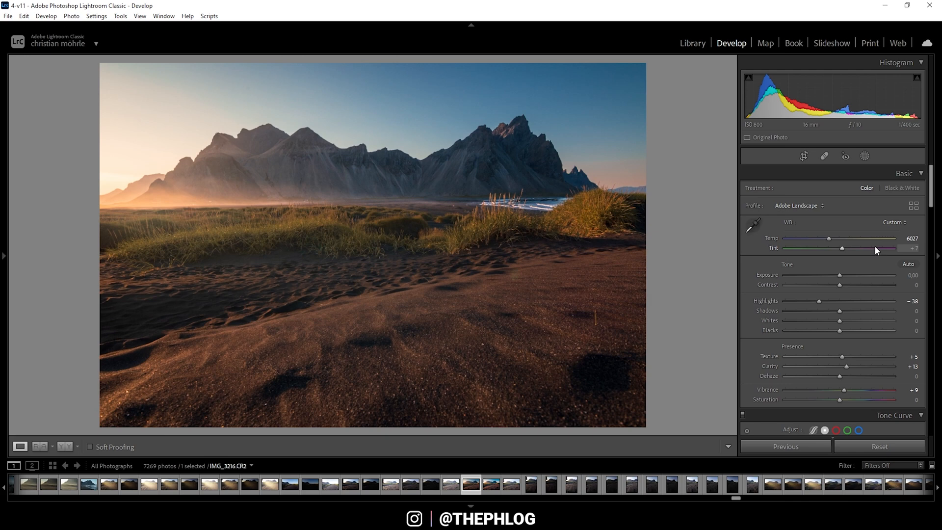
mouse_move(844, 300)
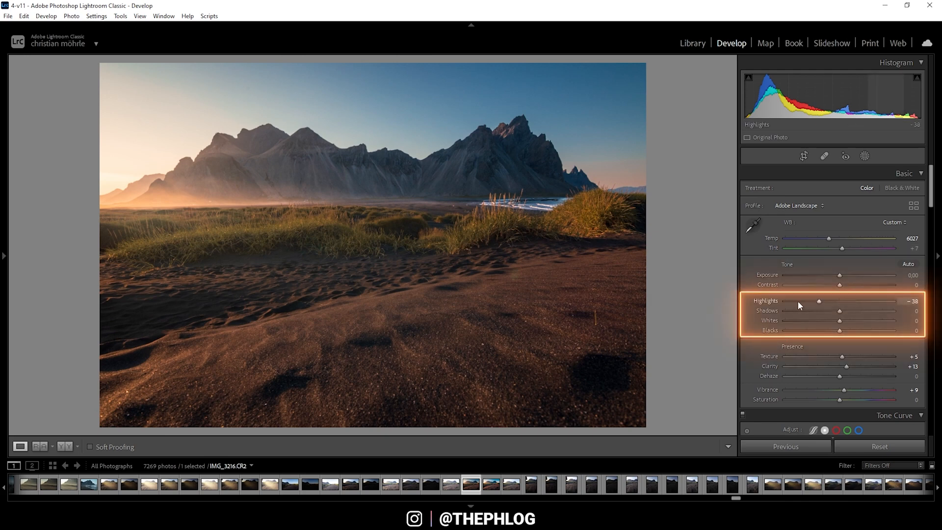
mouse_move(817, 353)
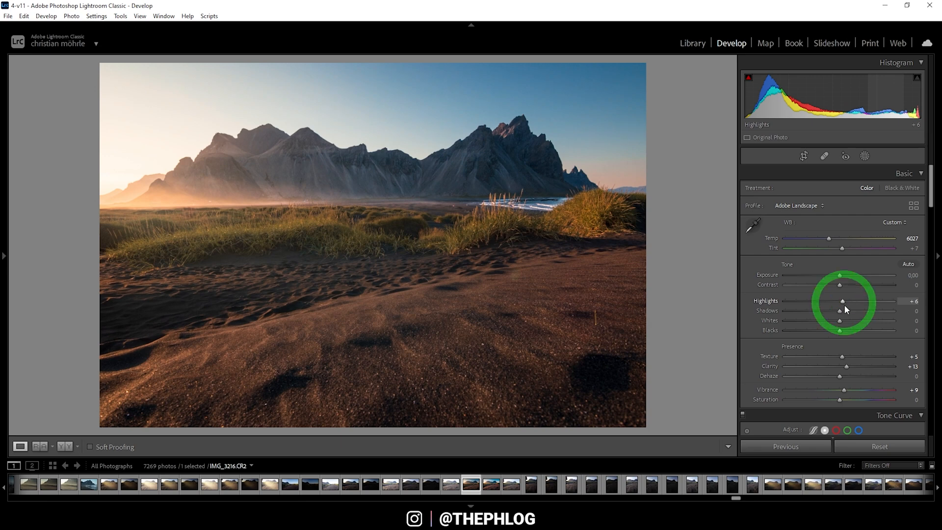
- Adjust the Highlights slider in the Basic panel, leaving it at -19
double_click(839, 301)
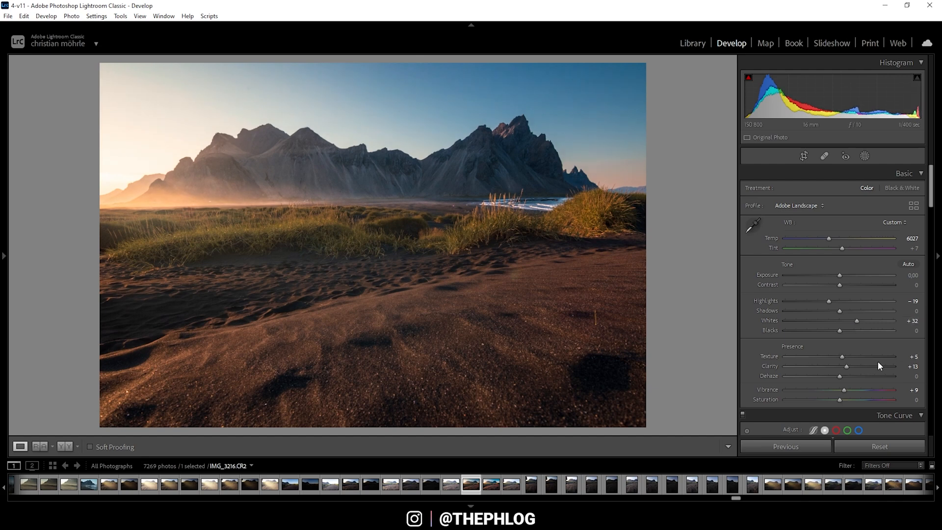
mouse_move(841, 311)
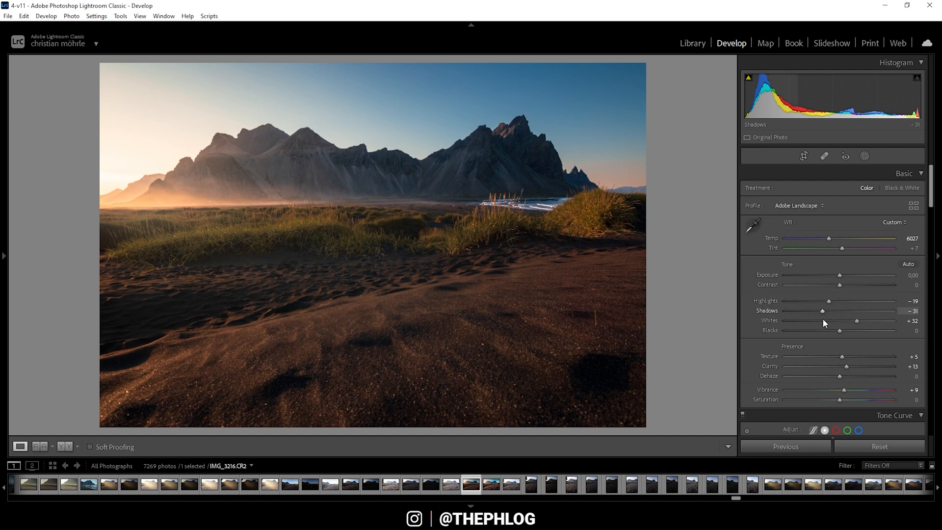
mouse_move(856, 321)
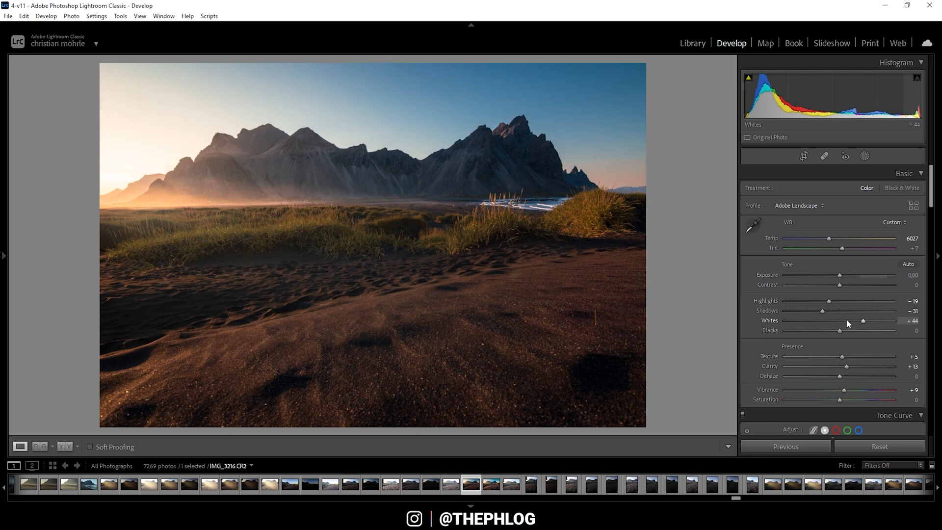
mouse_move(839, 333)
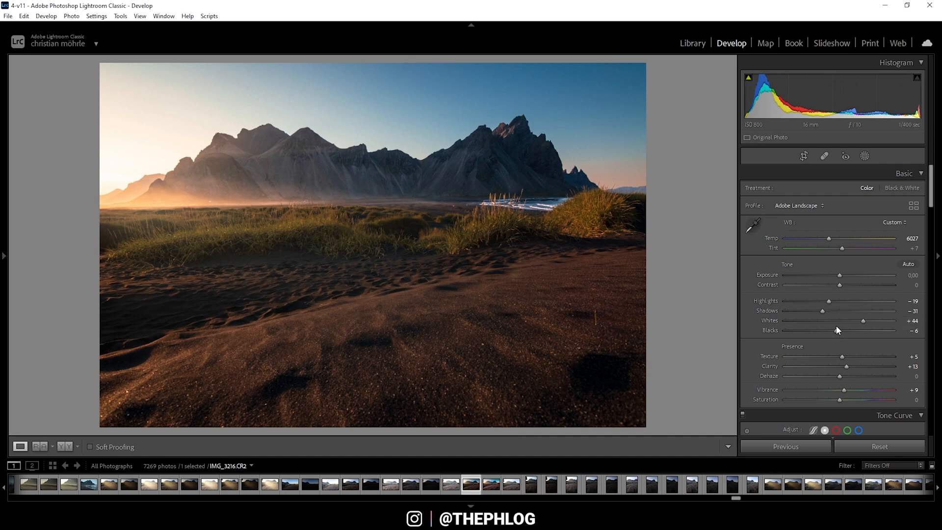
mouse_move(812, 274)
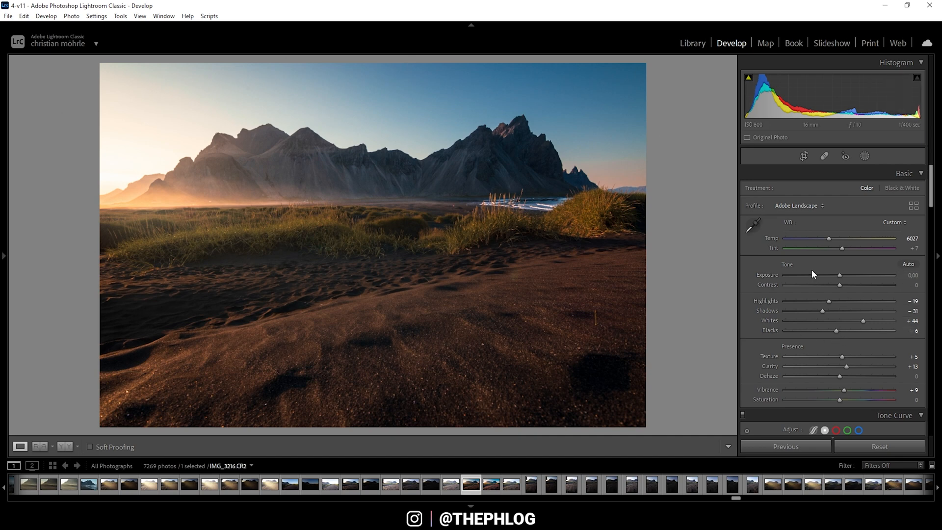
mouse_move(798, 316)
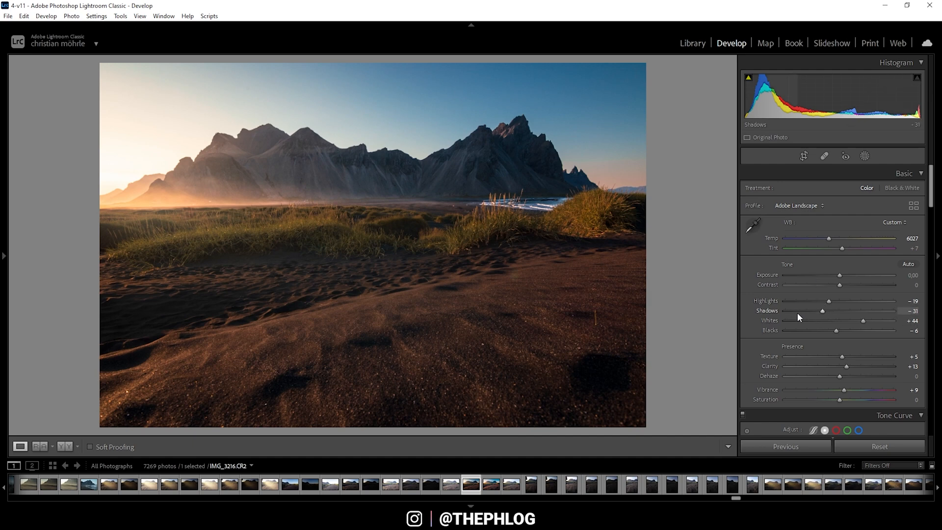
mouse_move(822, 314)
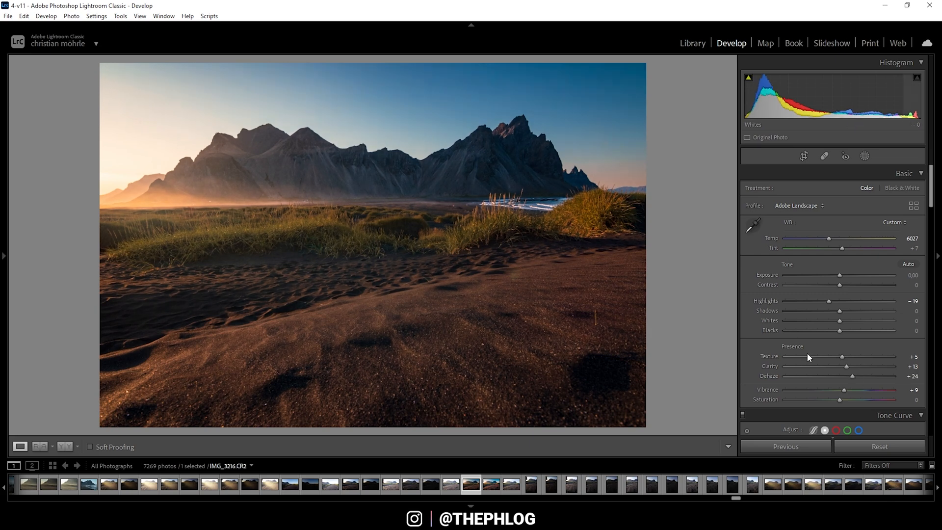
mouse_move(853, 380)
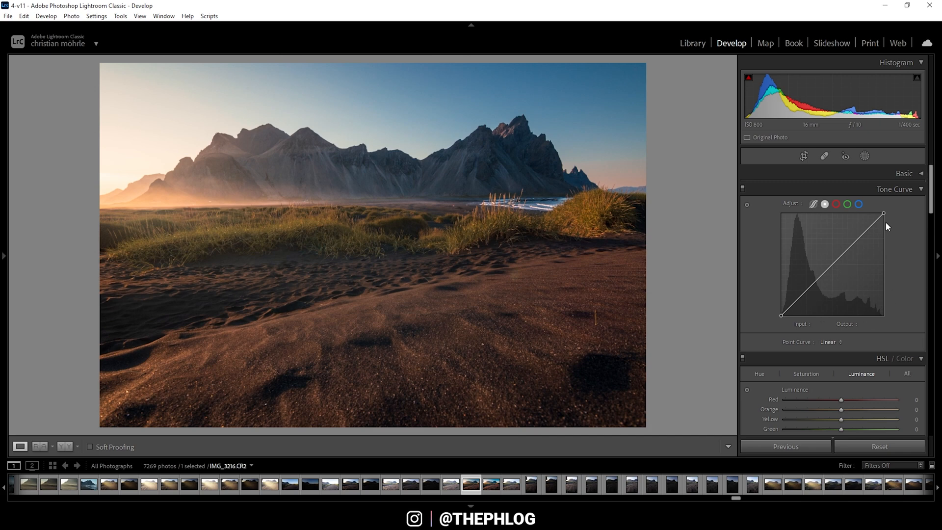
mouse_move(824, 270)
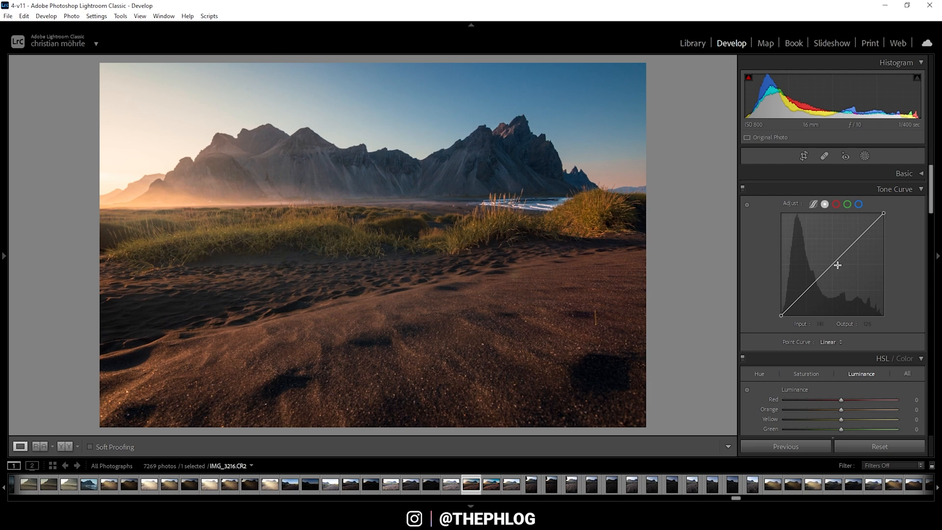
mouse_move(826, 262)
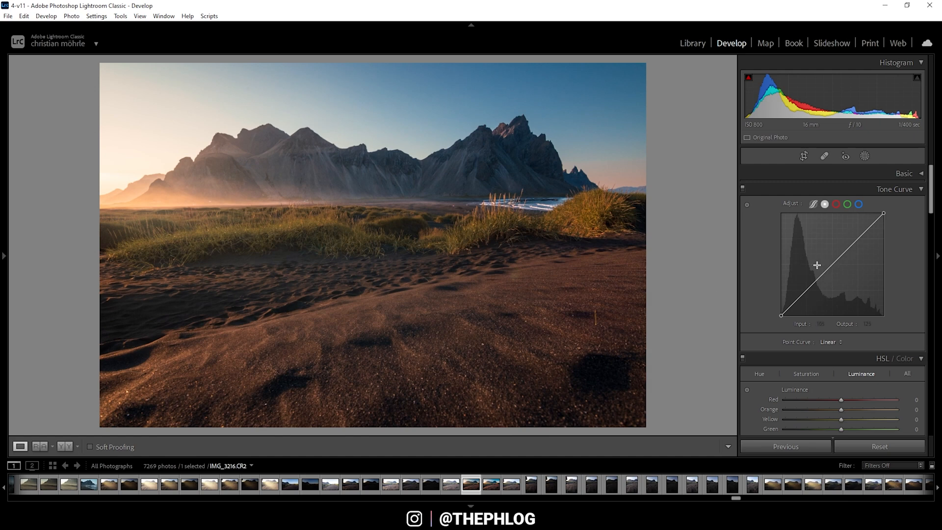
mouse_move(828, 261)
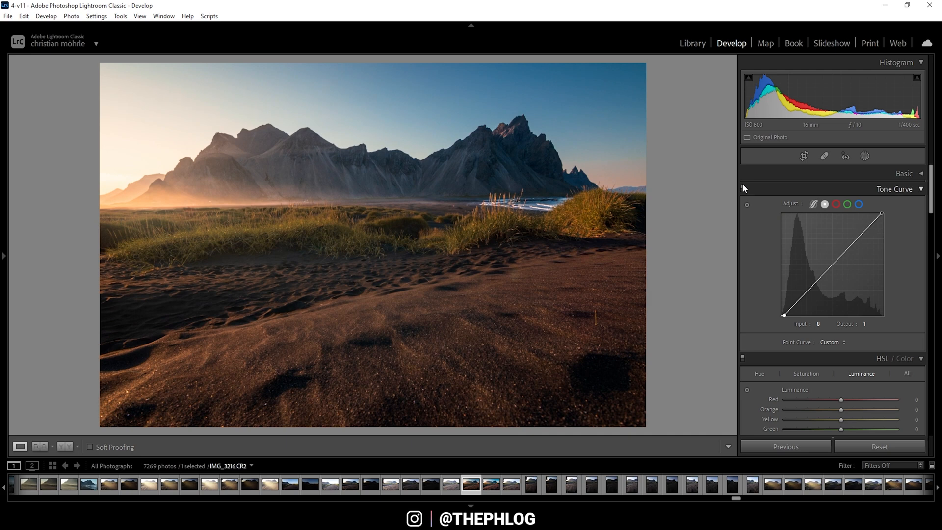
mouse_move(746, 204)
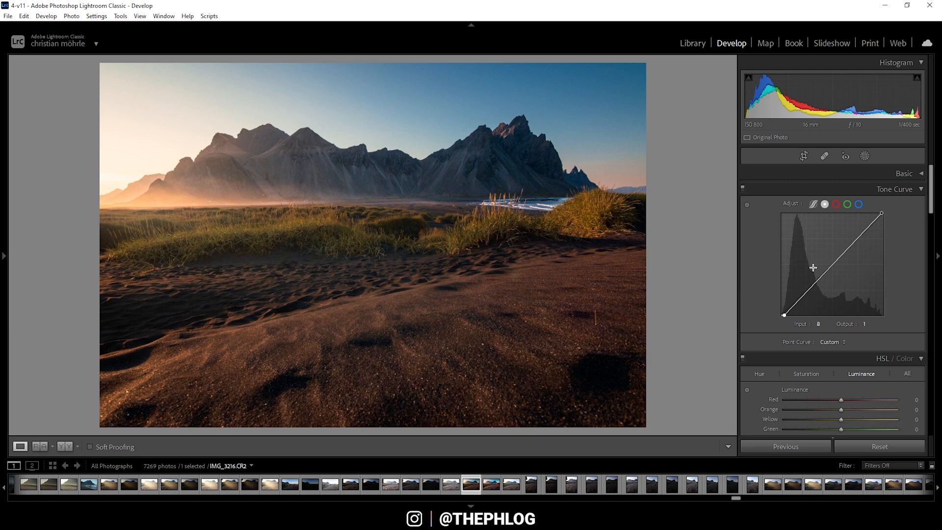
mouse_move(834, 266)
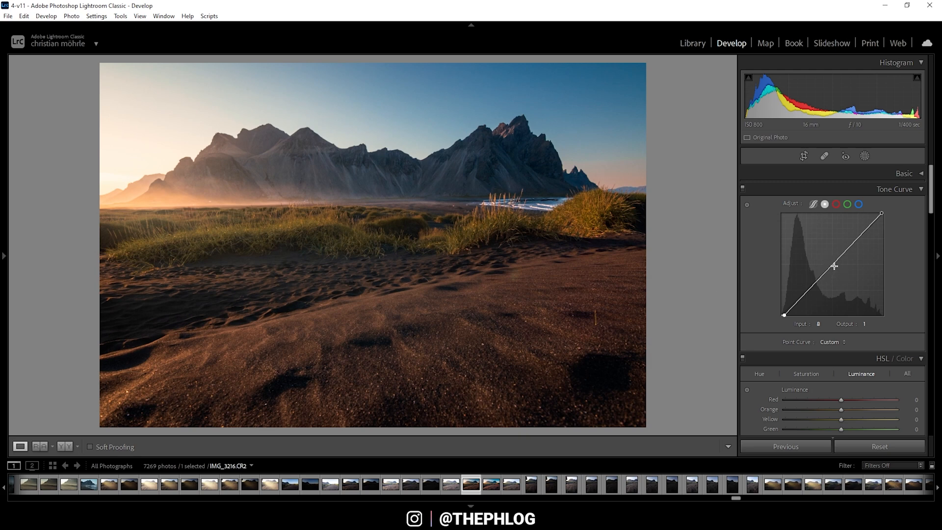
mouse_move(831, 264)
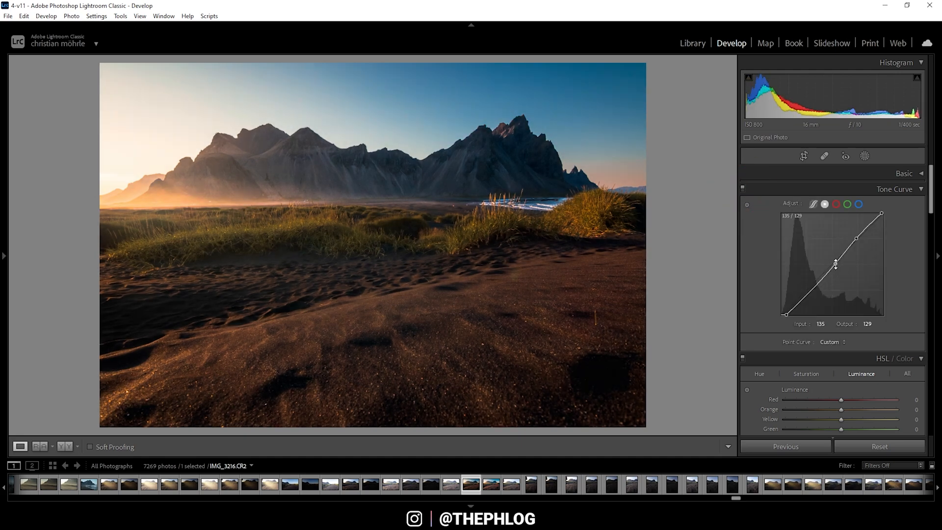
- Reset the Point Curve to Linear, discarding the S-curve points
left_click(832, 341)
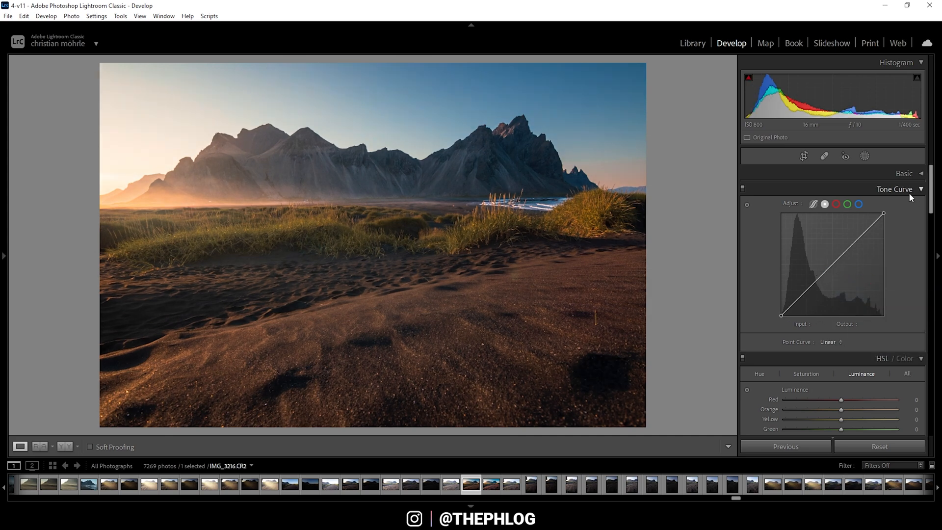
- Collapse the Tone Curve and show the HSL / Color Luminance sliders
left_click(894, 188)
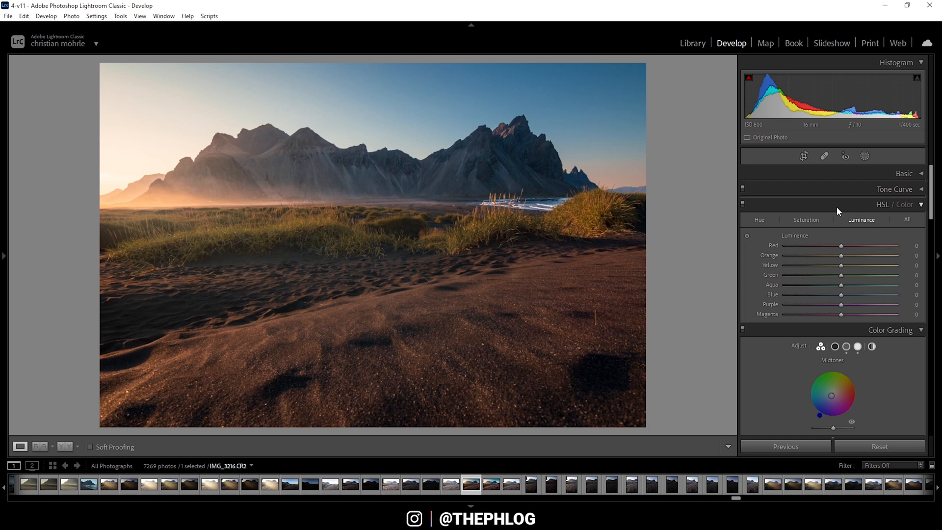
left_click(860, 219)
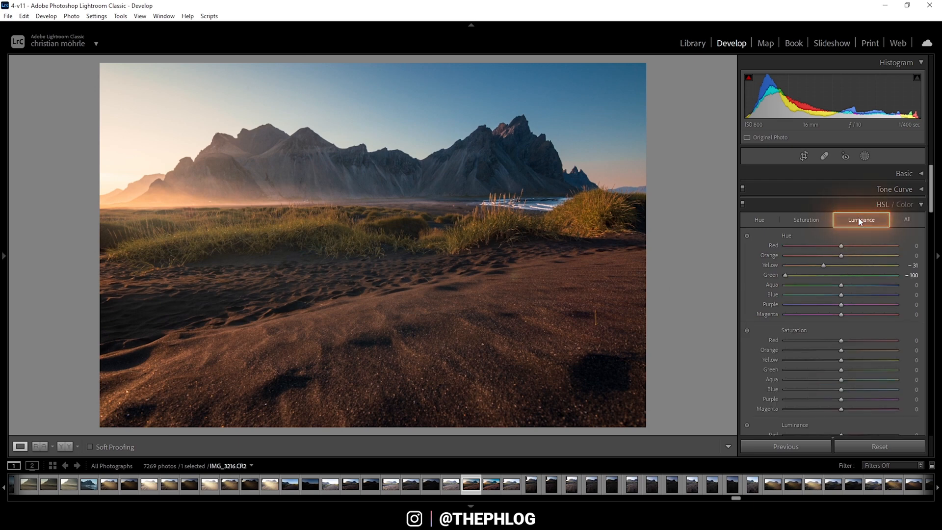
left_click(860, 218)
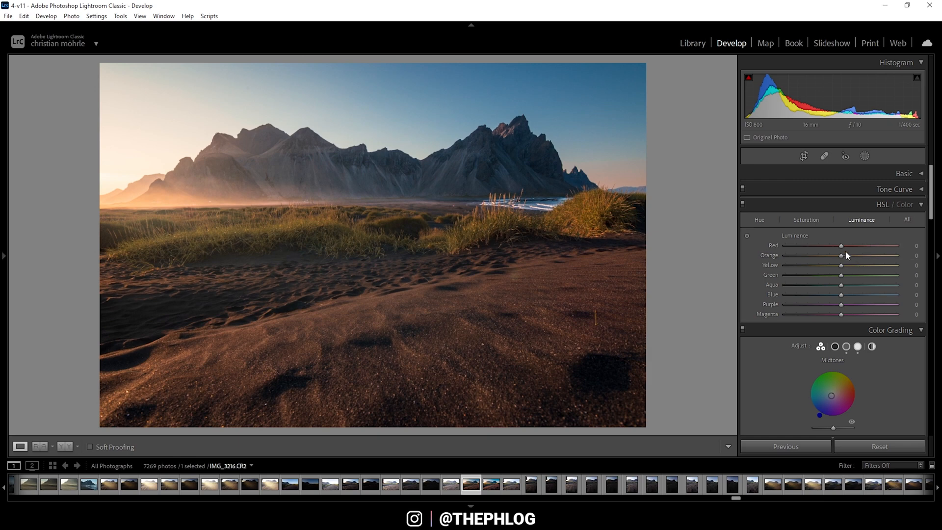
mouse_move(829, 332)
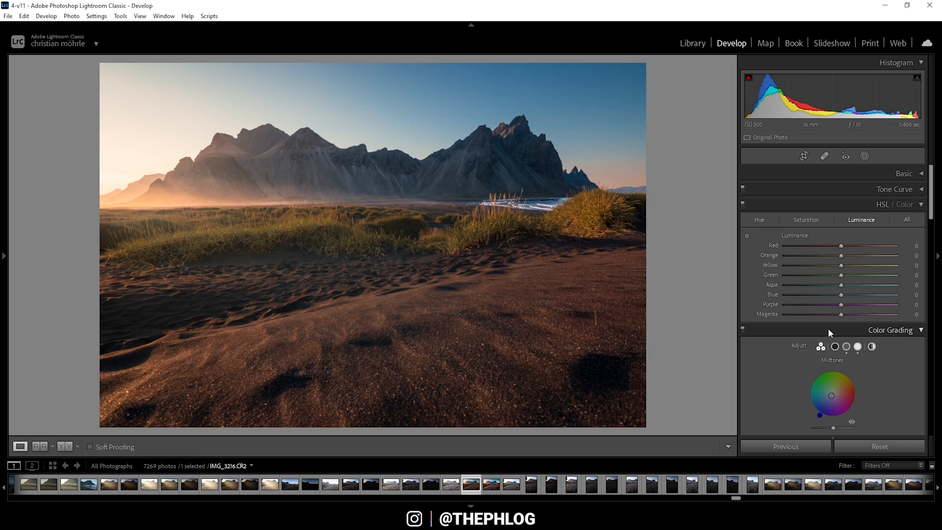
mouse_move(829, 275)
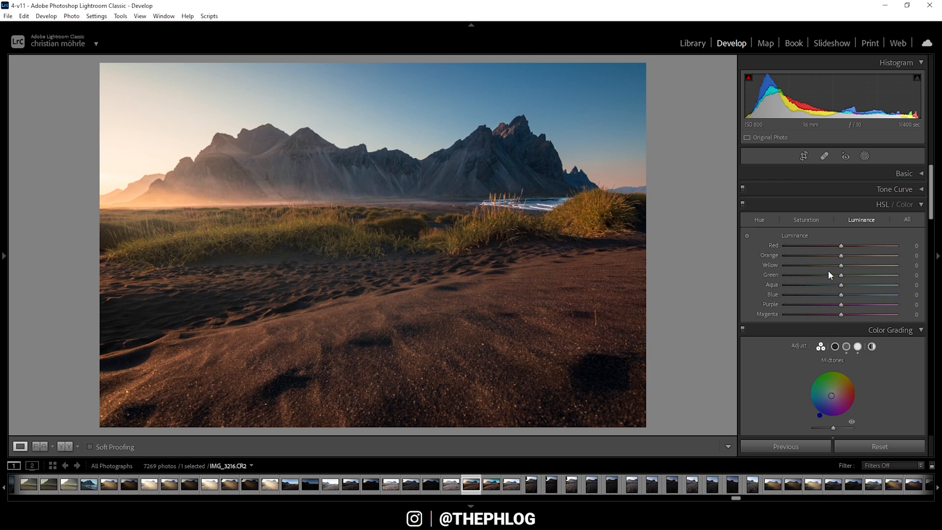
mouse_move(568, 218)
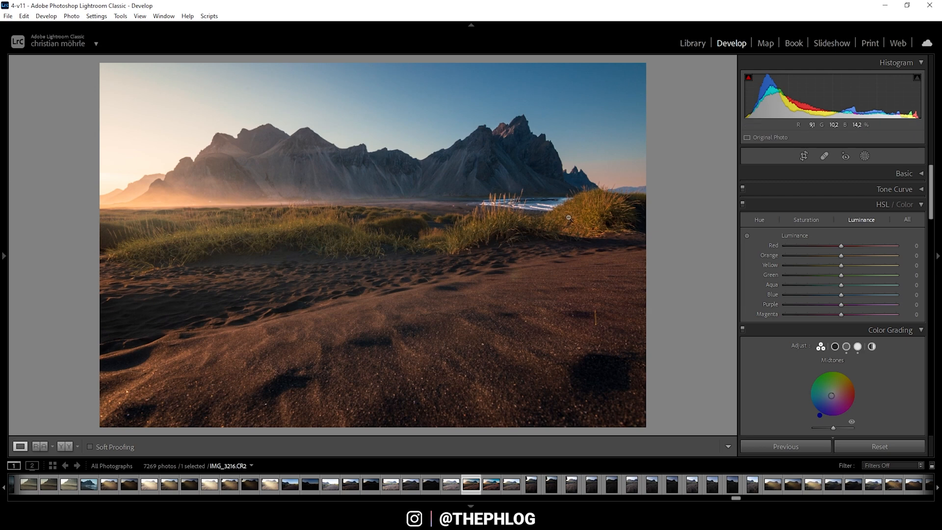
mouse_move(553, 210)
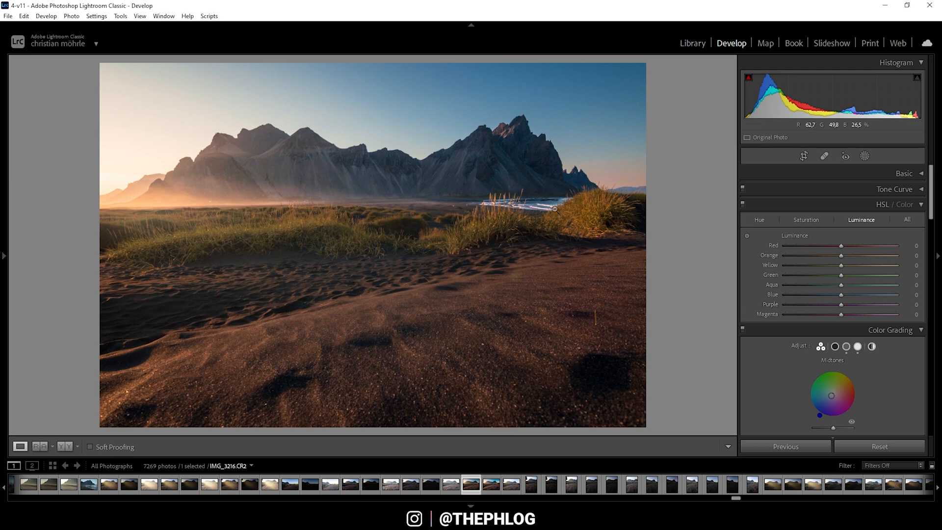
mouse_move(481, 73)
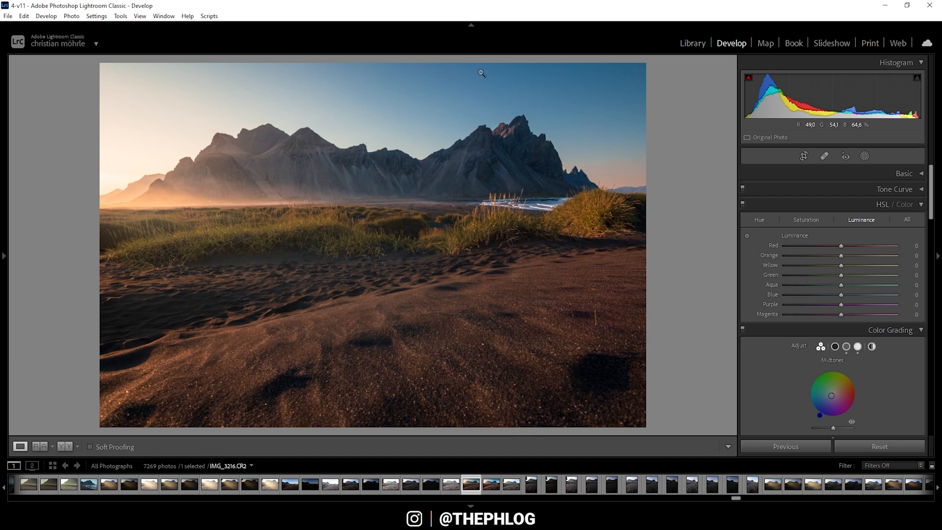
mouse_move(507, 92)
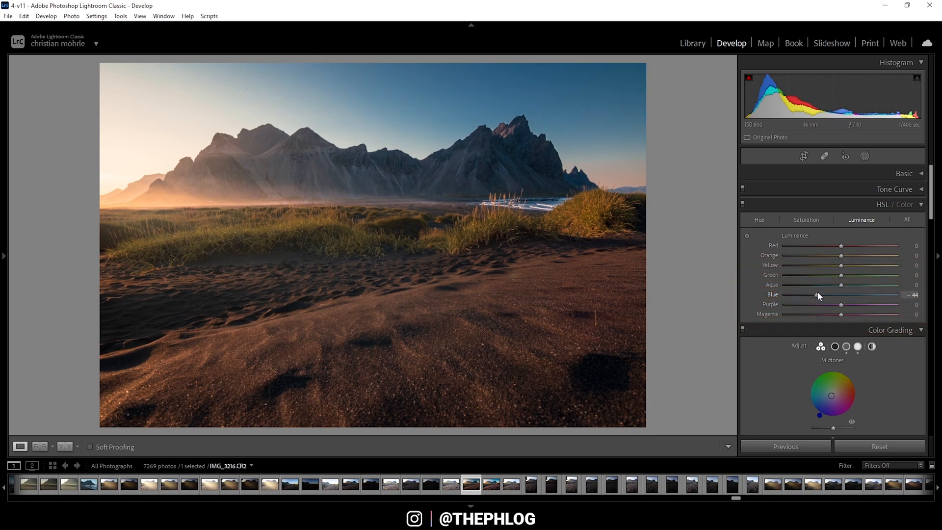
mouse_move(472, 102)
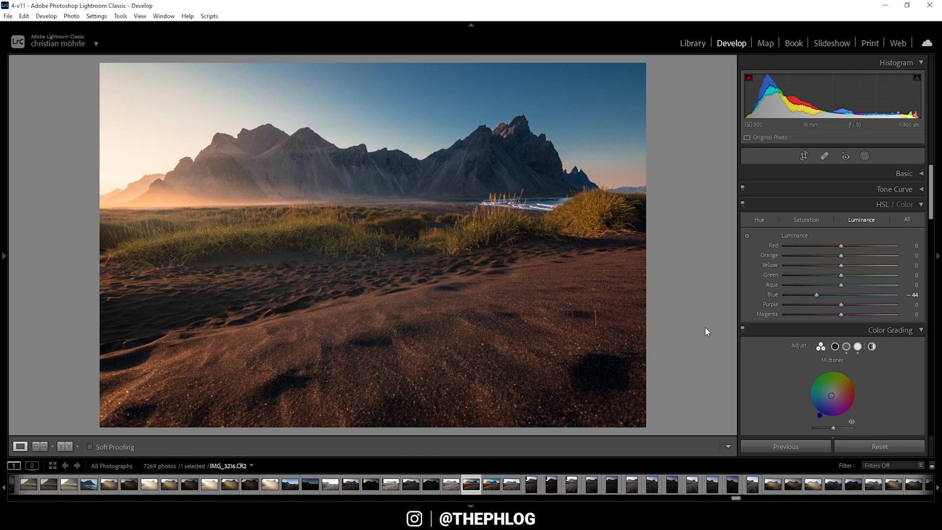
mouse_move(841, 265)
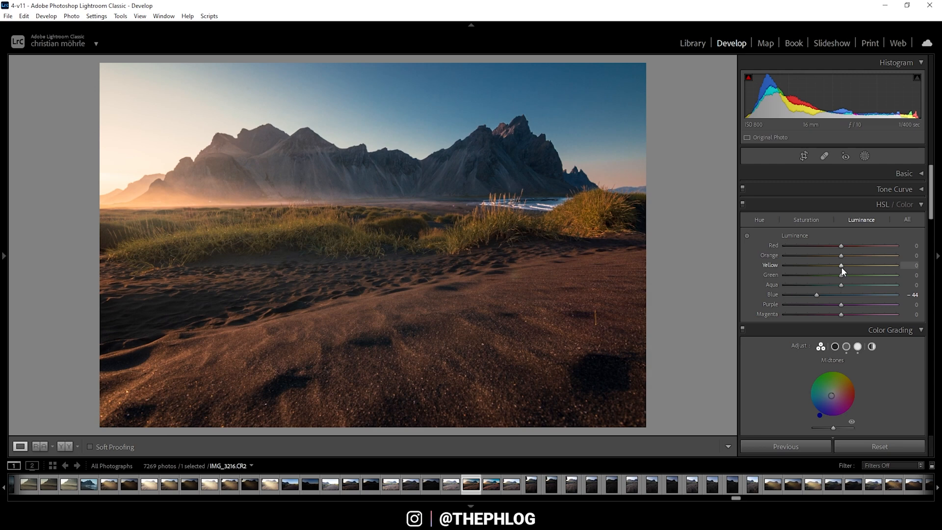
mouse_move(841, 268)
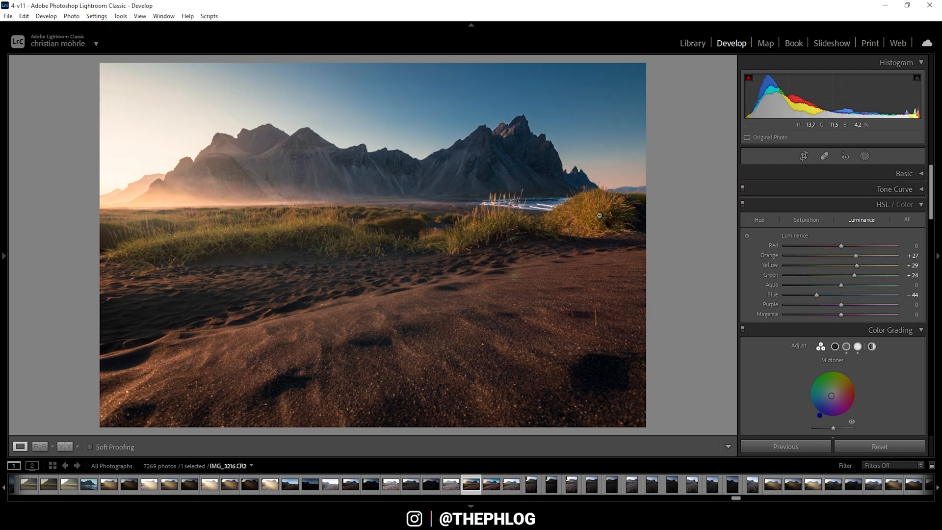
mouse_move(456, 140)
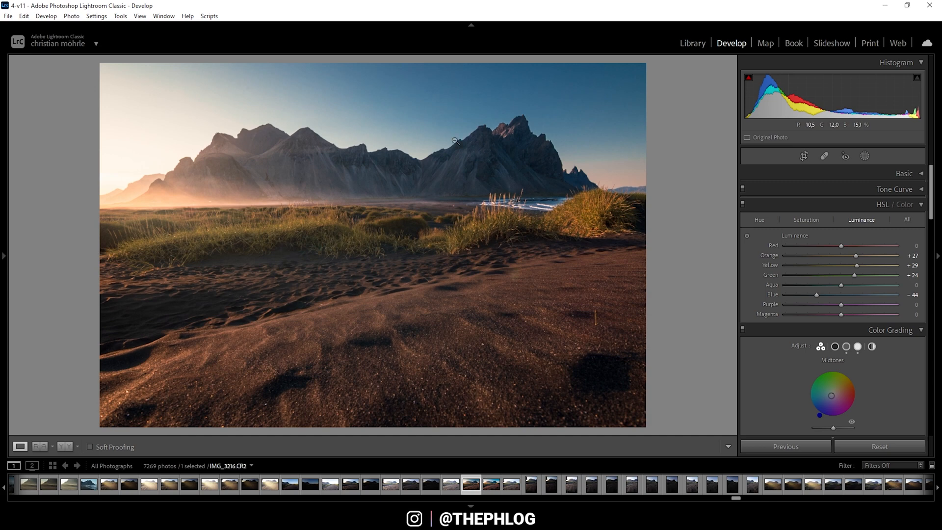
mouse_move(311, 208)
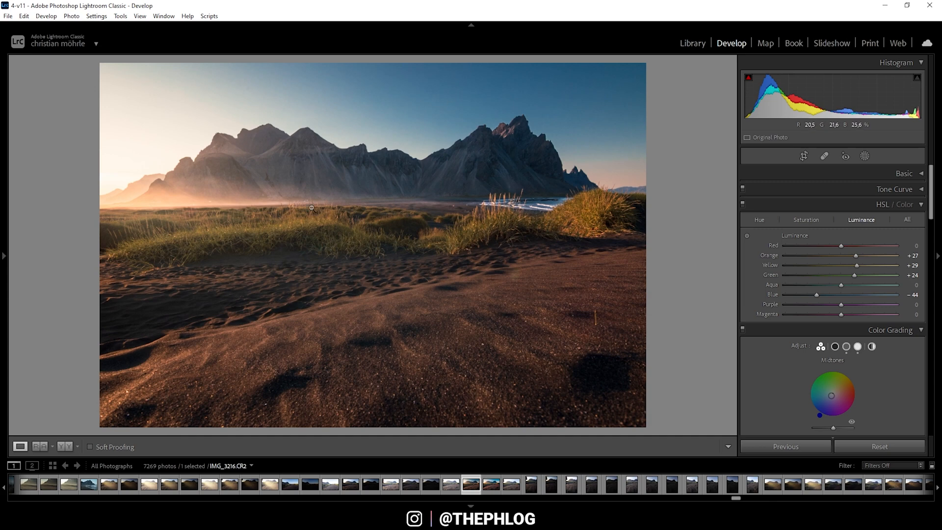
mouse_move(398, 196)
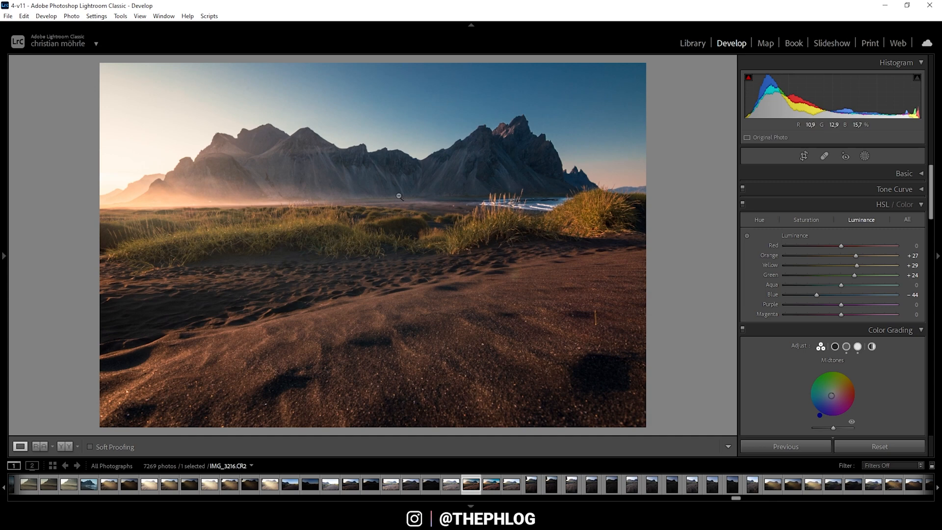
mouse_move(807, 304)
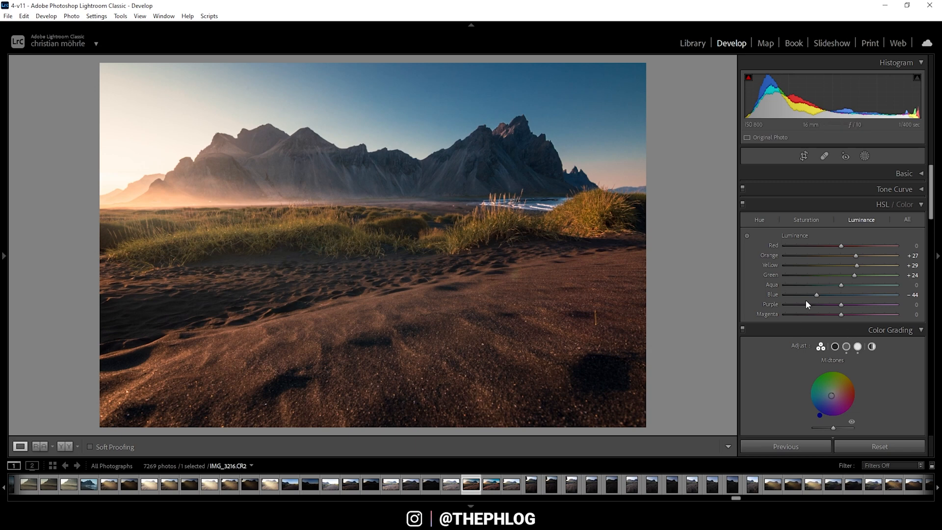
mouse_move(769, 311)
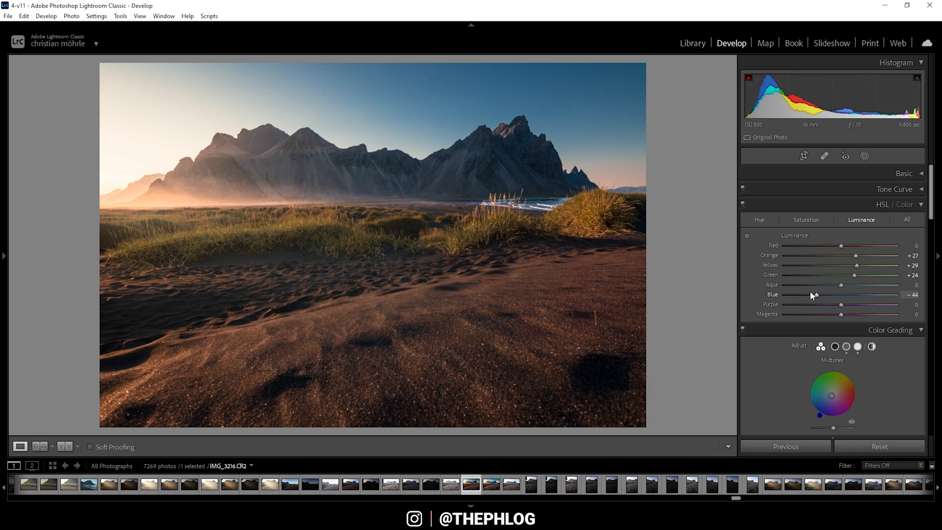
mouse_move(818, 295)
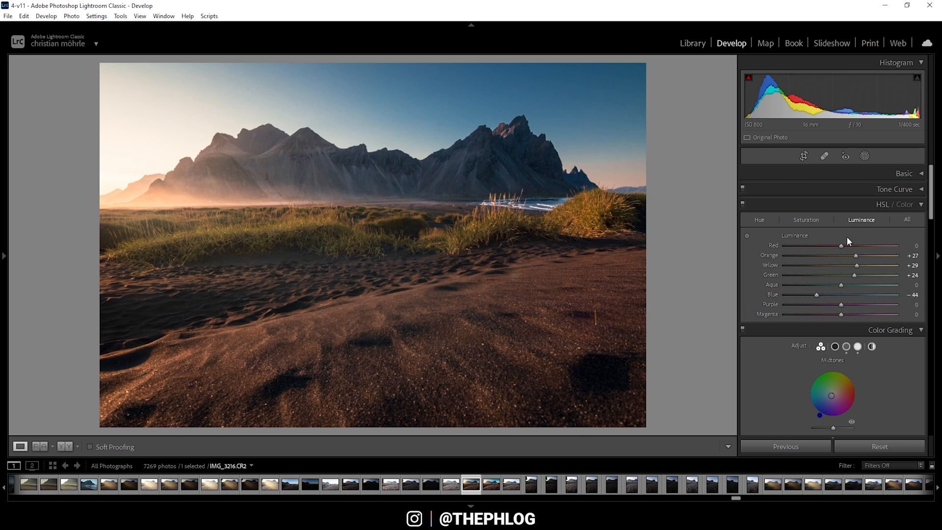
mouse_move(841, 245)
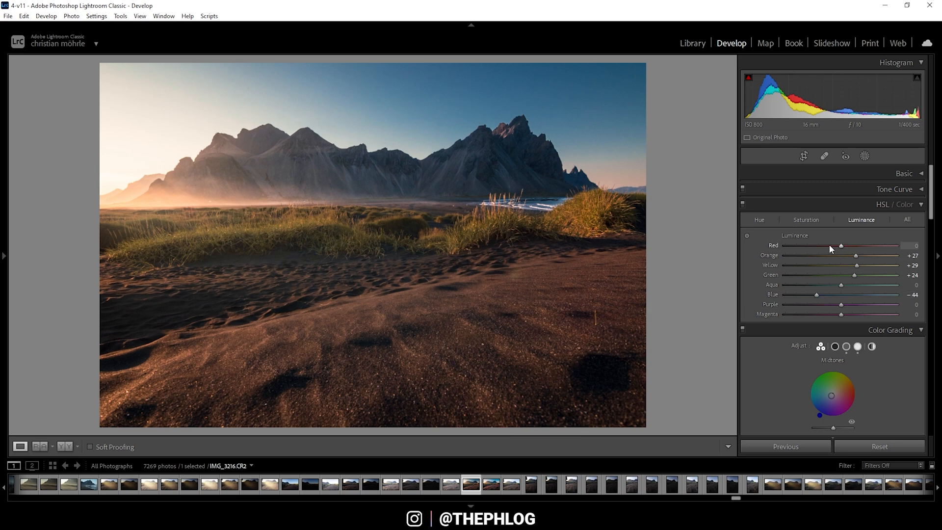
mouse_move(848, 212)
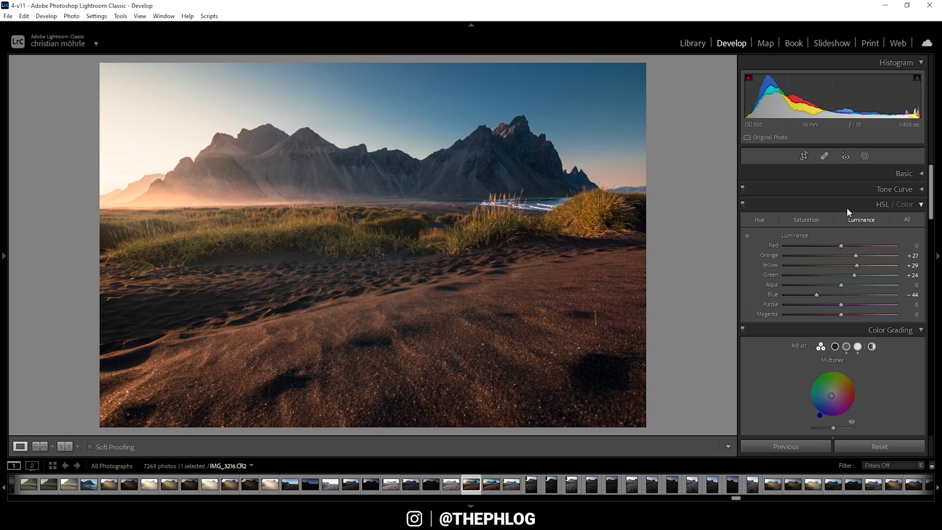
mouse_move(820, 240)
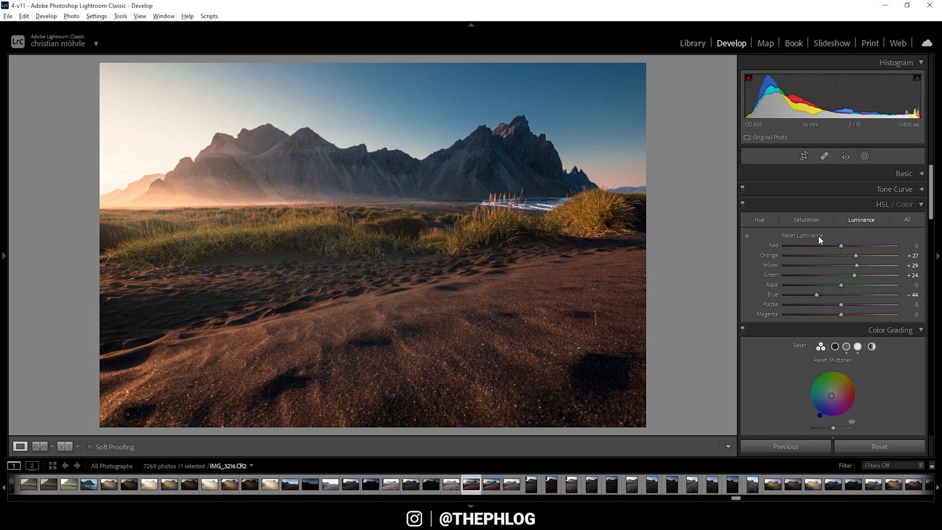
- Reset all HSL Luminance sliders to zero and collapse the HSL / Color panel
left_click(801, 234)
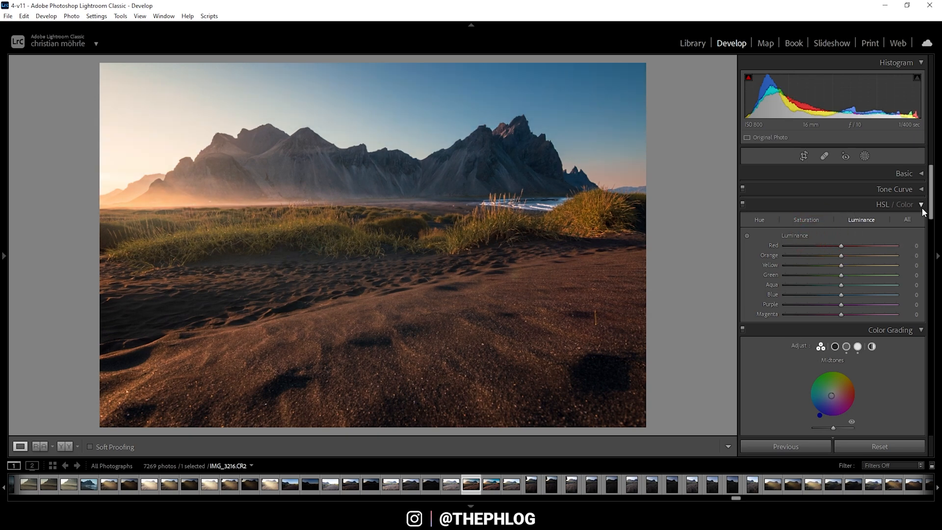
left_click(901, 204)
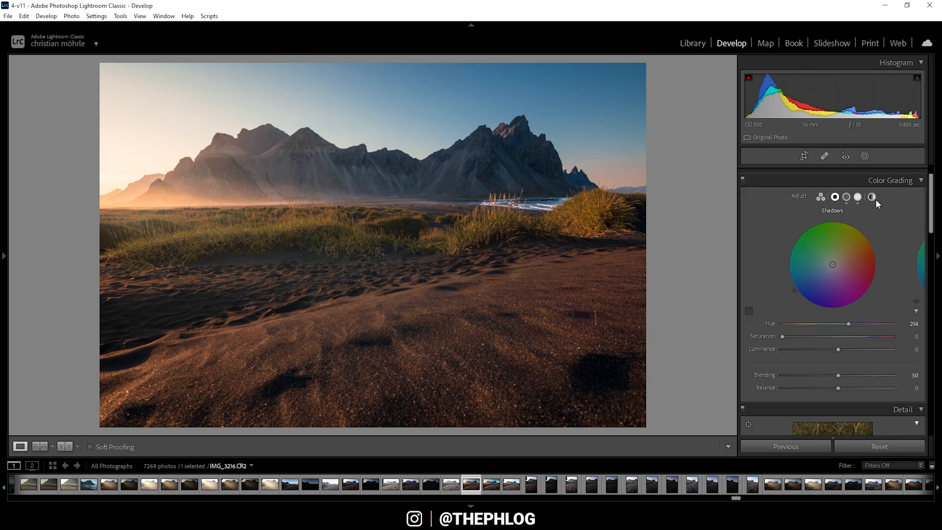
mouse_move(871, 198)
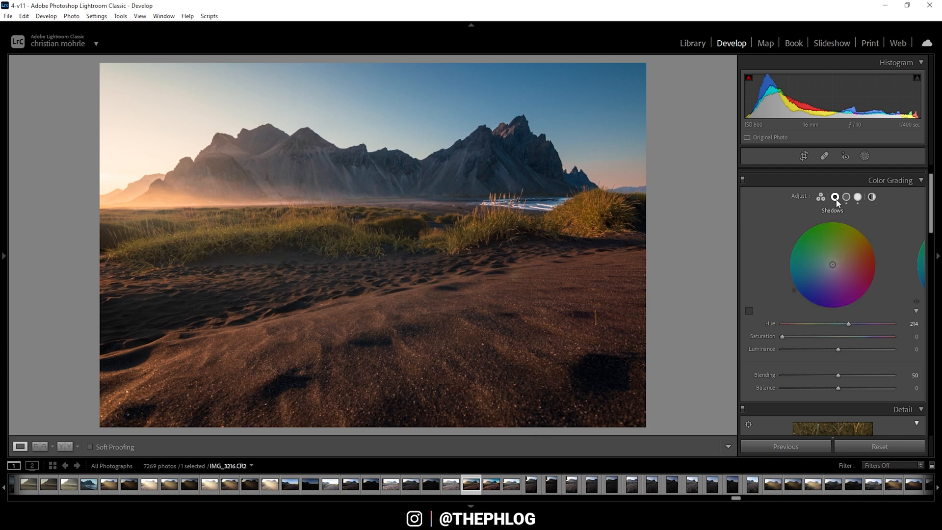
- Review Midtones and Highlights in Color Grading, then set Shadows luminance to -32
left_click(857, 197)
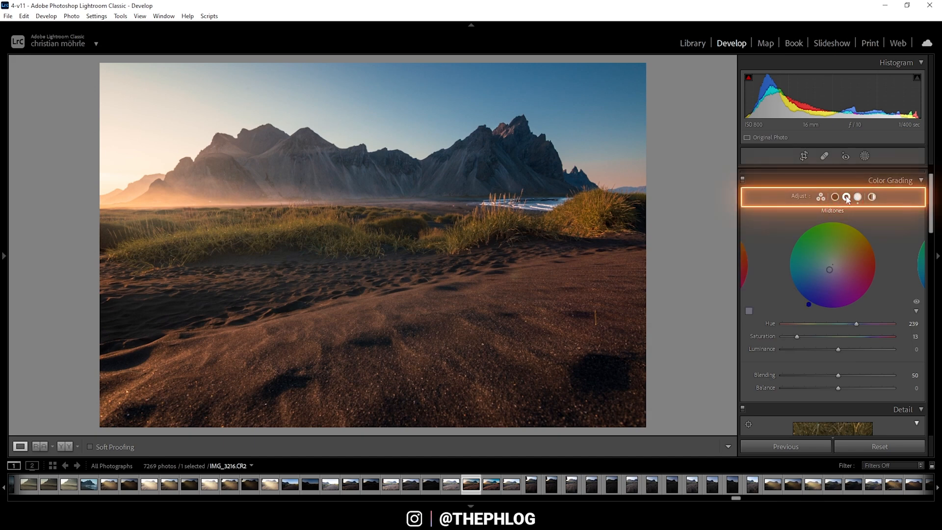
left_click(857, 197)
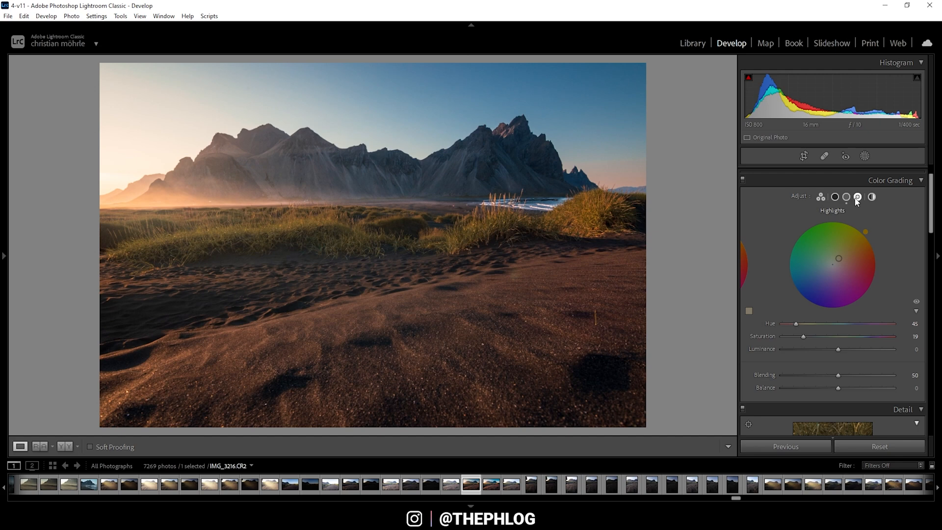
left_click(834, 197)
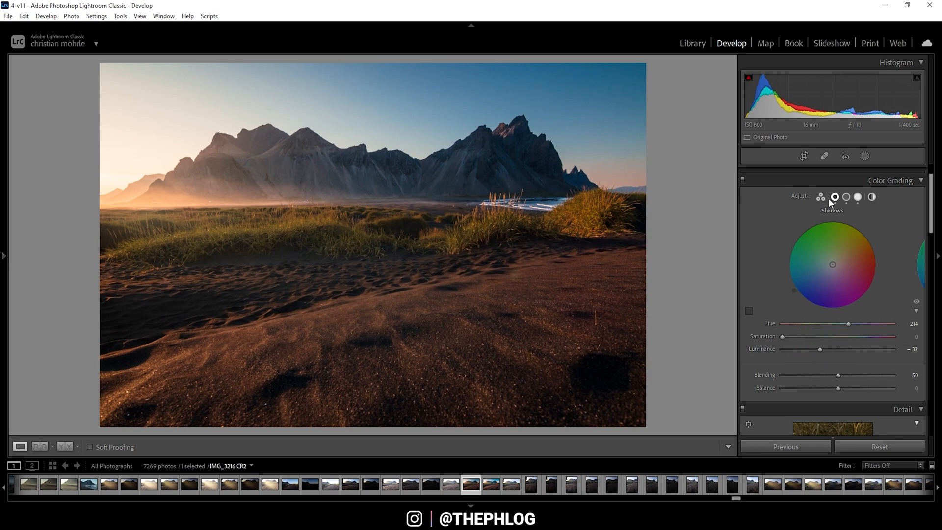
- Set Color Grading Midtones luminance to +30 and move on to Highlights
left_click(846, 197)
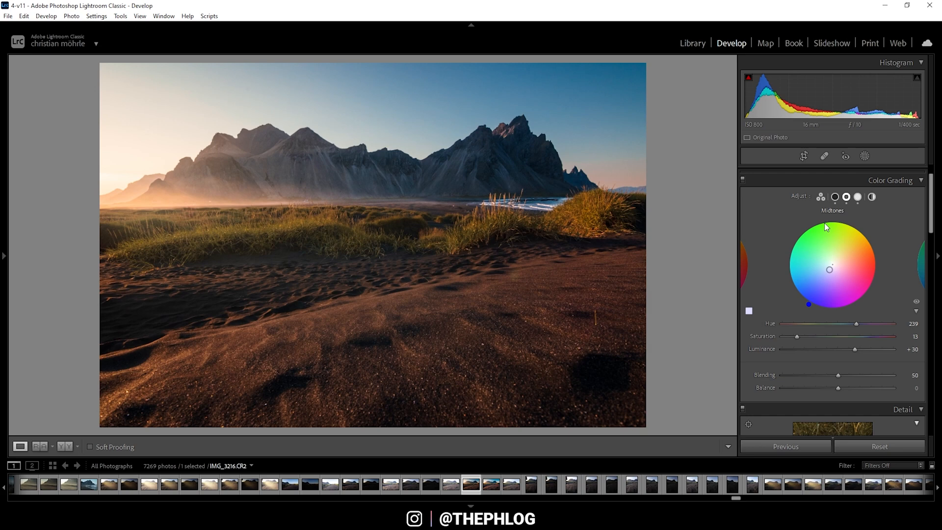
left_click(857, 196)
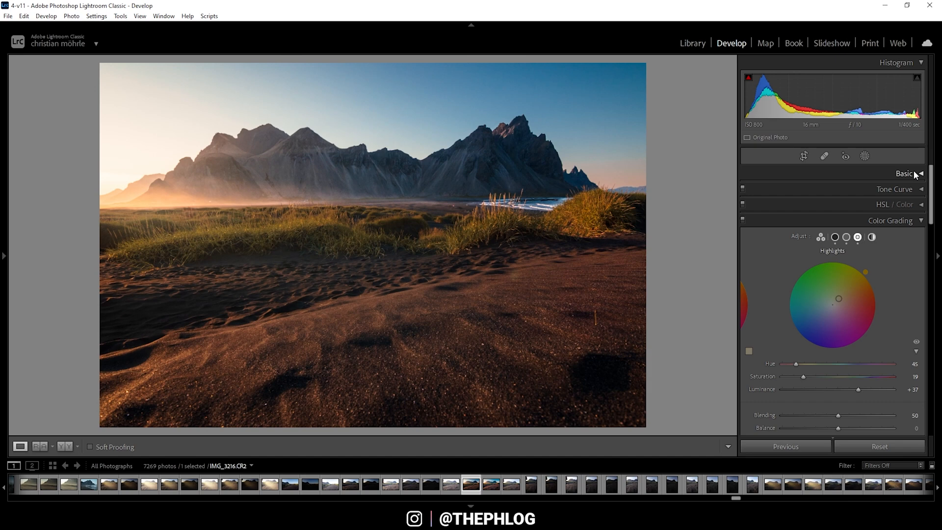
mouse_move(909, 236)
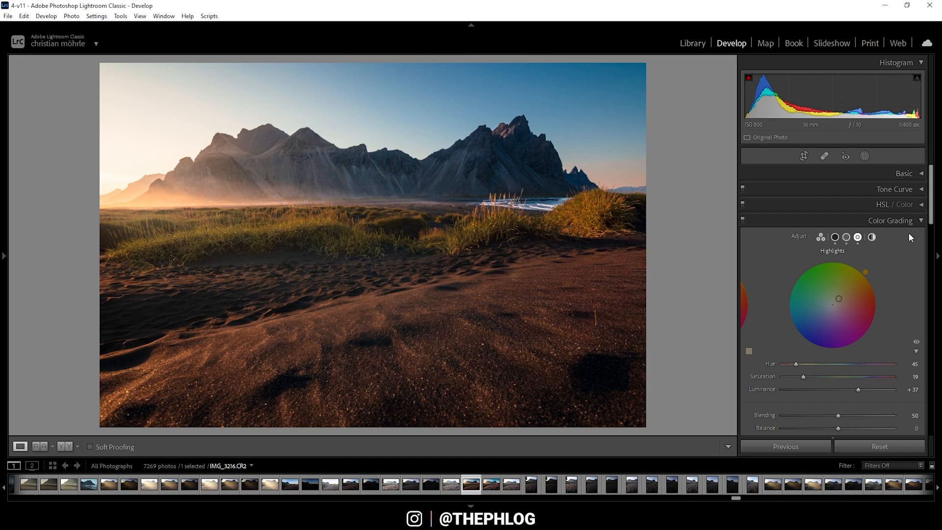
mouse_move(882, 239)
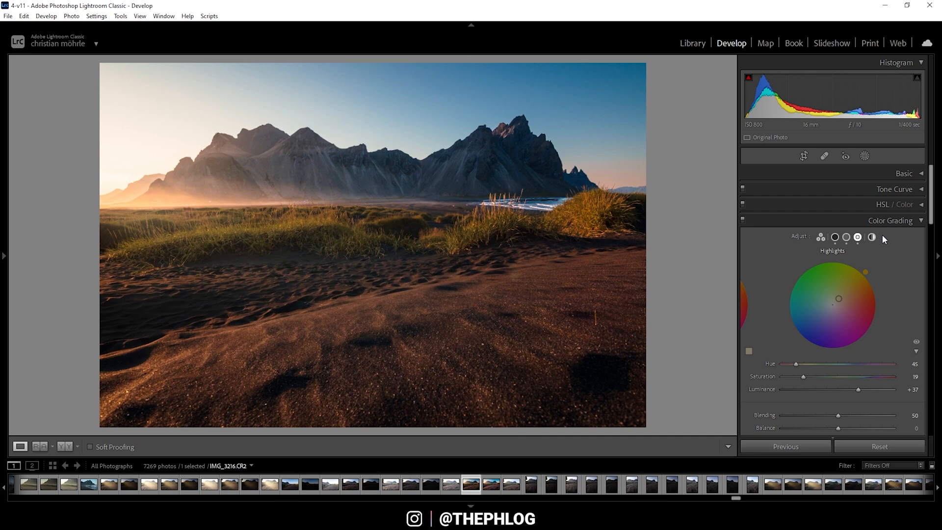